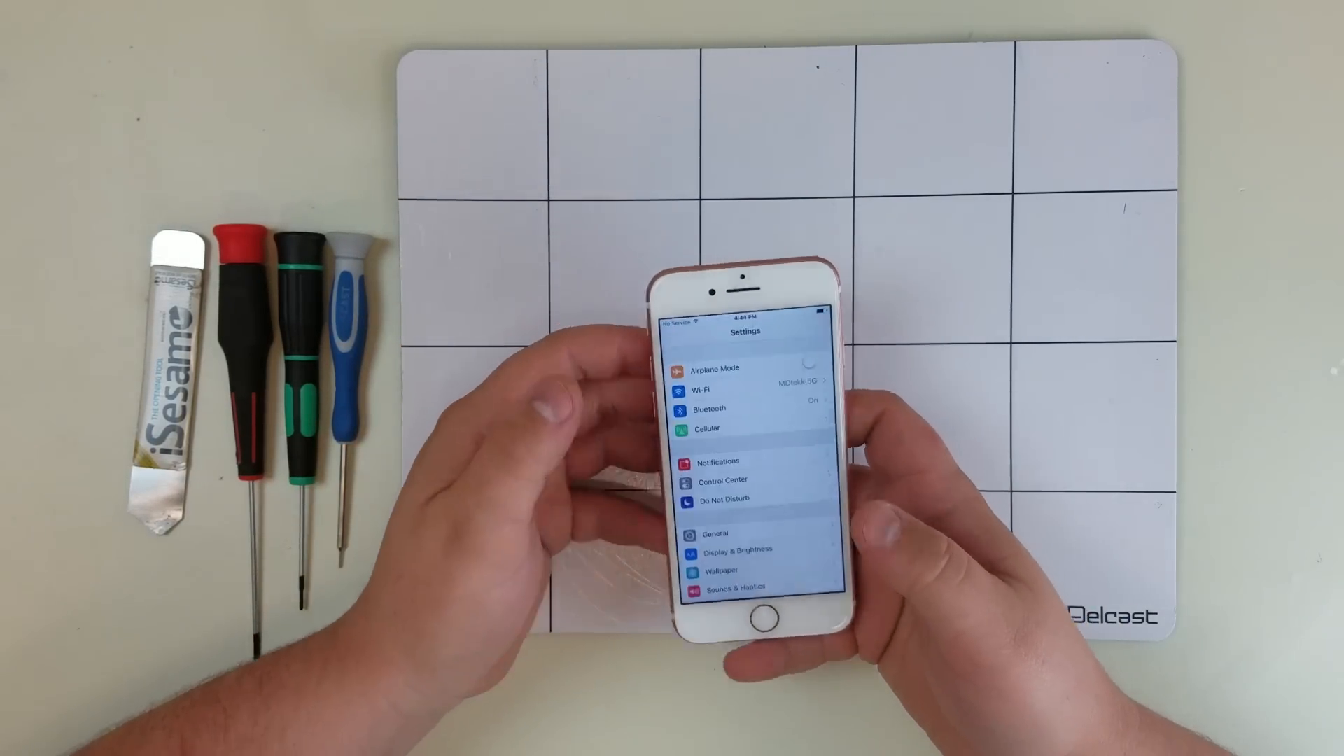
# Step: Show the About page under General with the phone's capacity, version, carrier and model
pyautogui.click(715, 534)
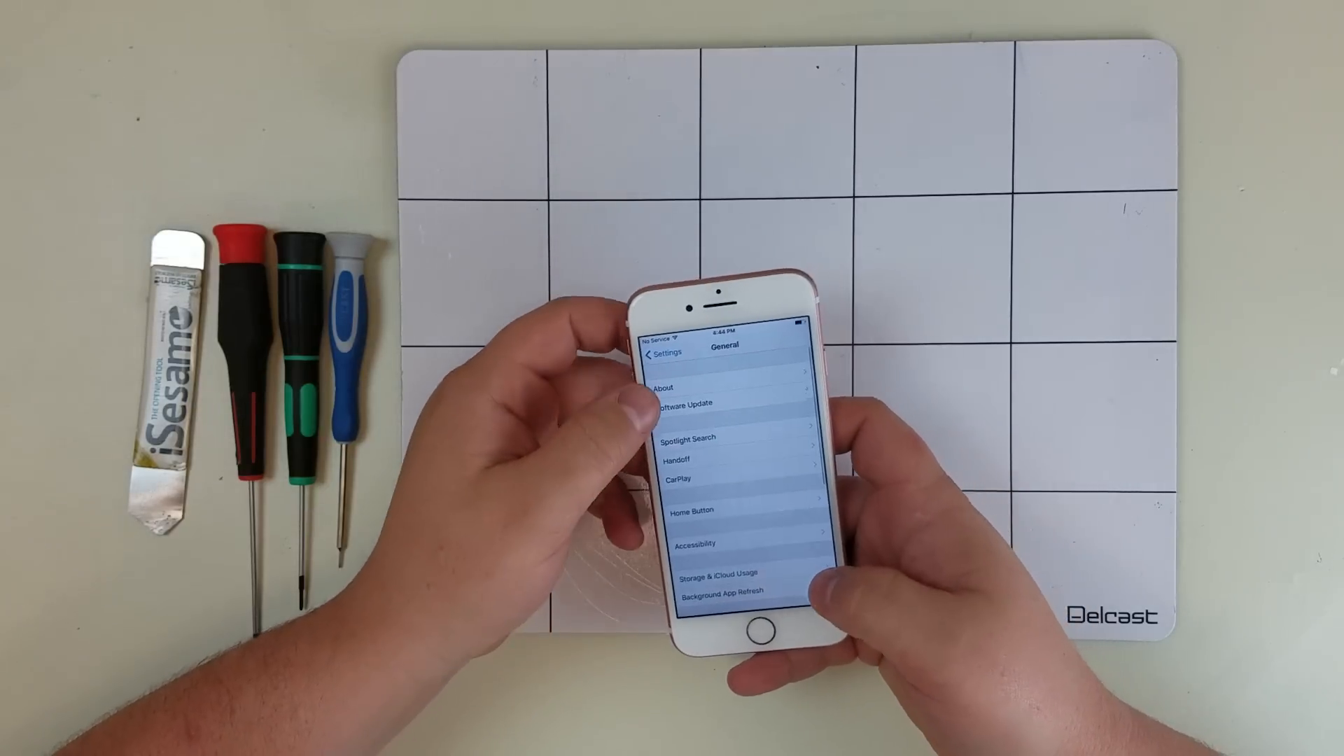
pyautogui.click(664, 386)
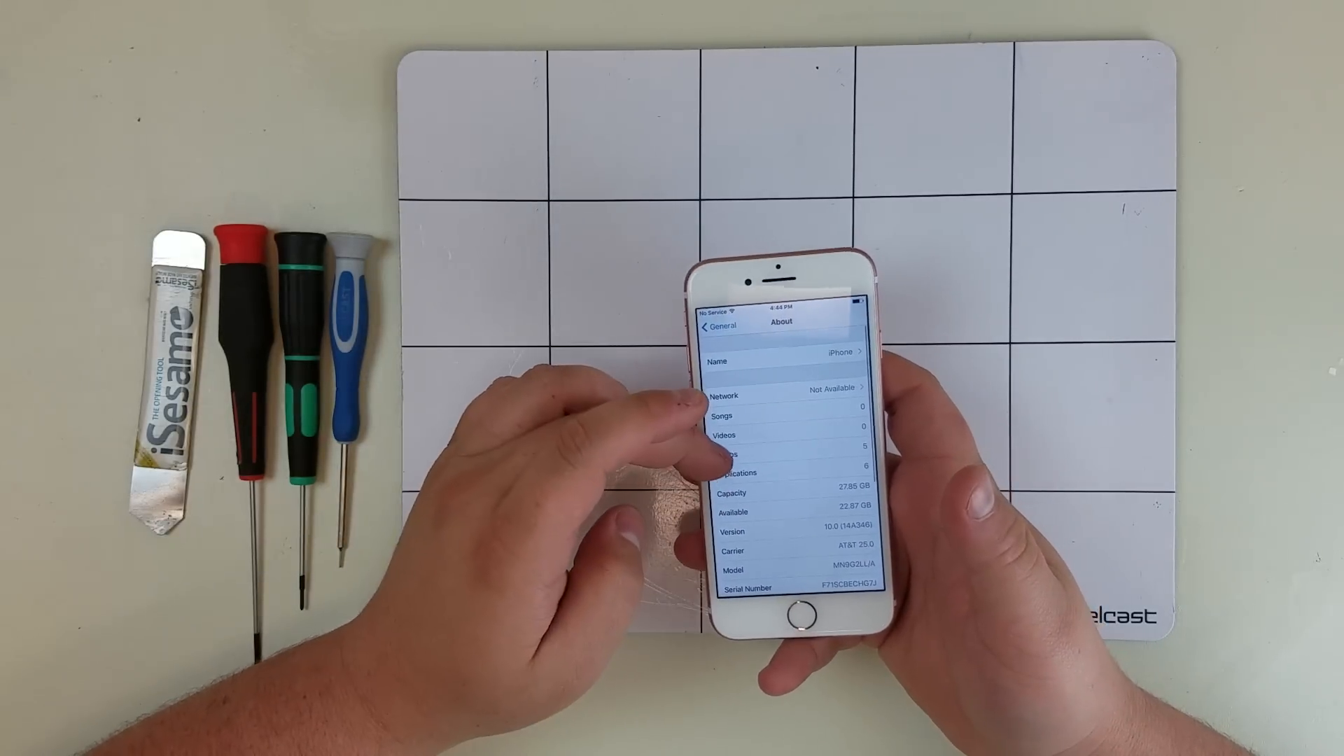